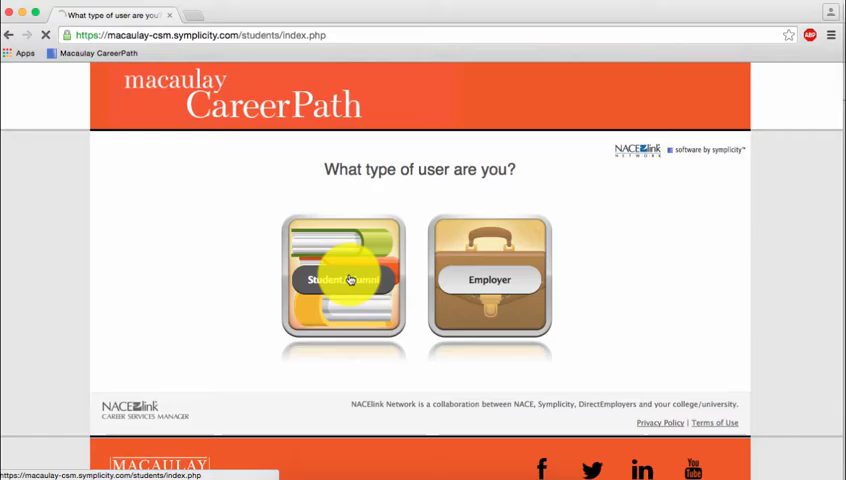
click(344, 280)
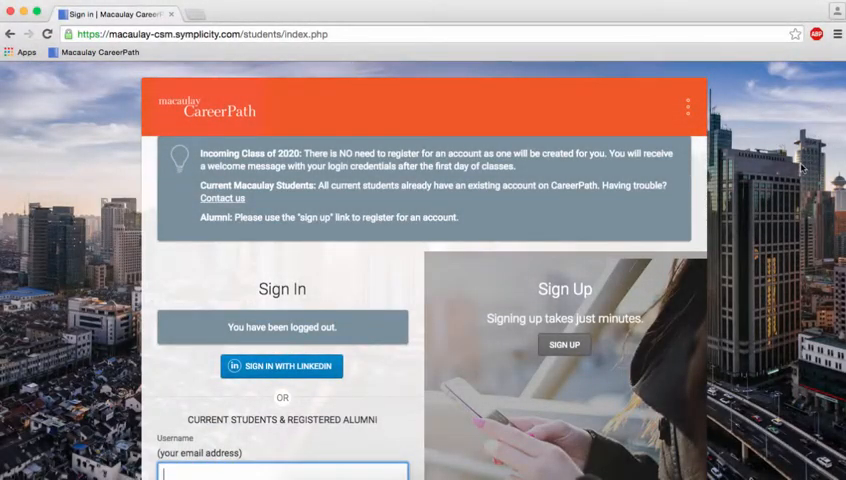
scroll(down, 3)
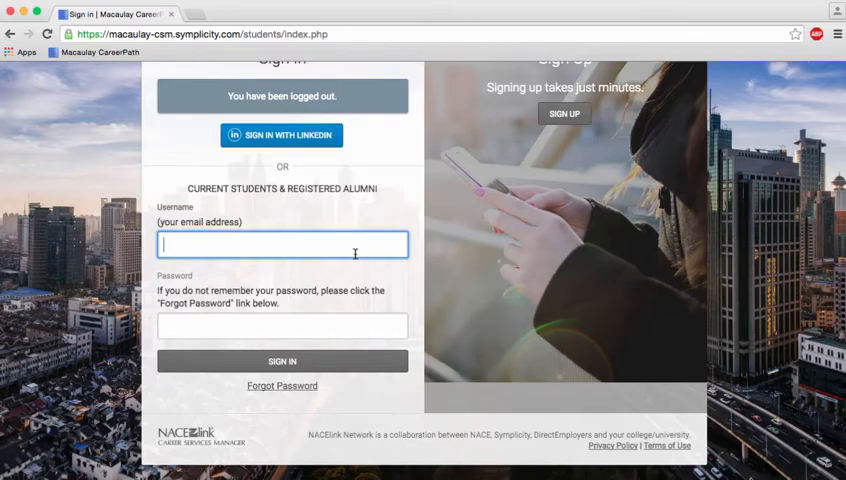
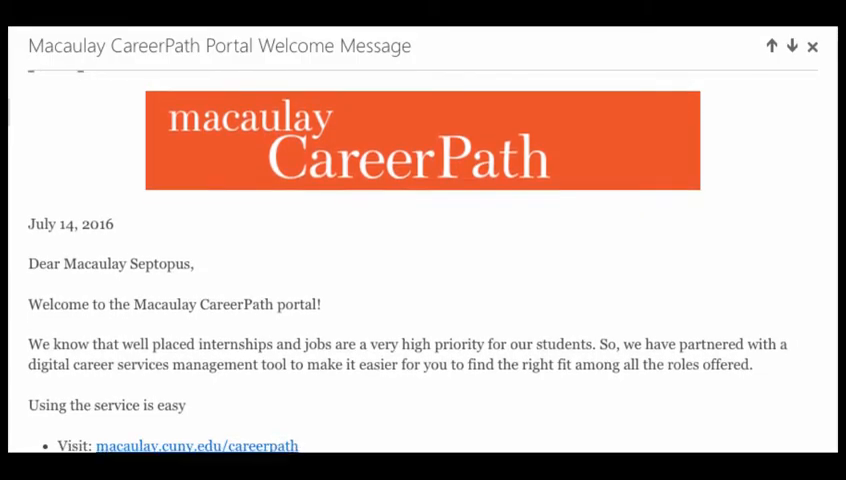
Scroll the CareerPath welcome email to find the login email and password instructions.
scroll(down, 3)
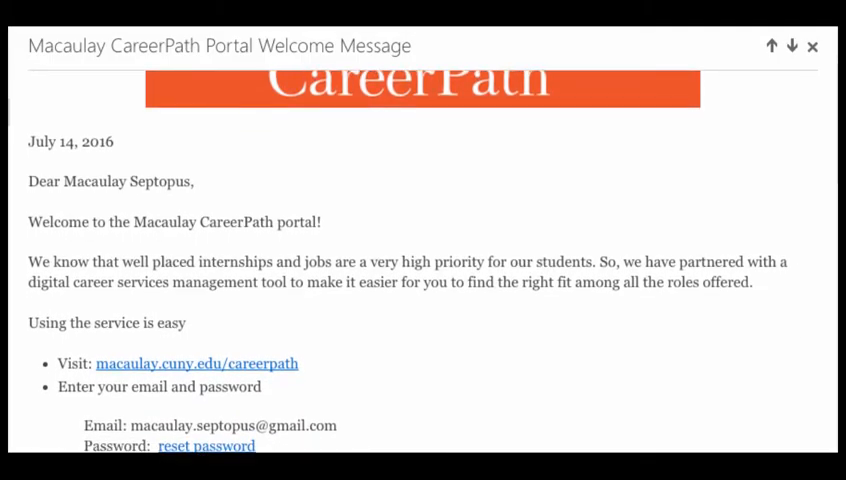
scroll(down, 3)
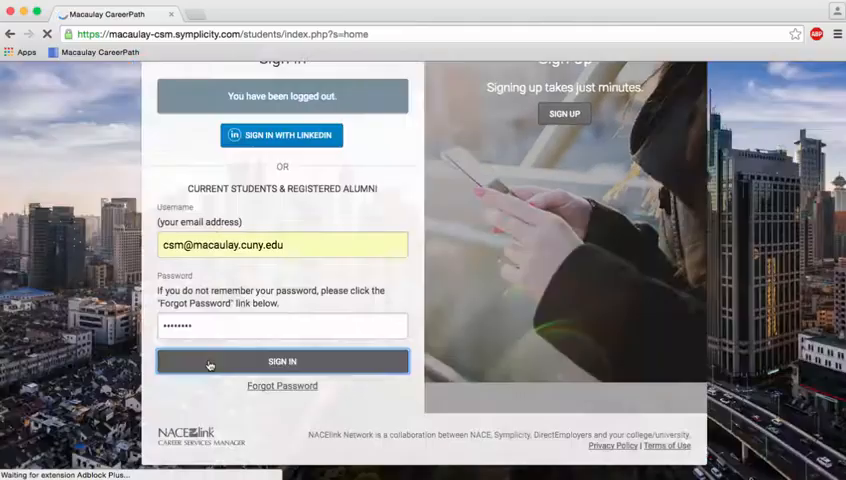
Sign in with the entered credentials and scroll down the Home dashboard's News Feed.
click(282, 360)
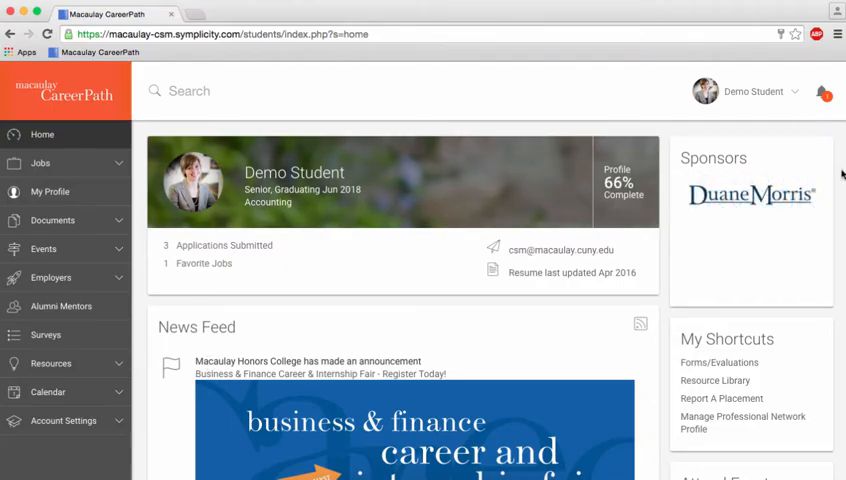
scroll(down, 3)
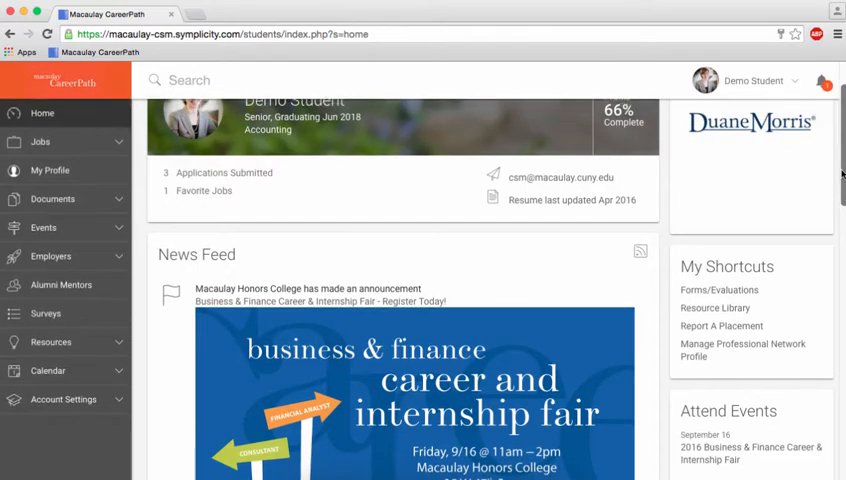
scroll(down, 3)
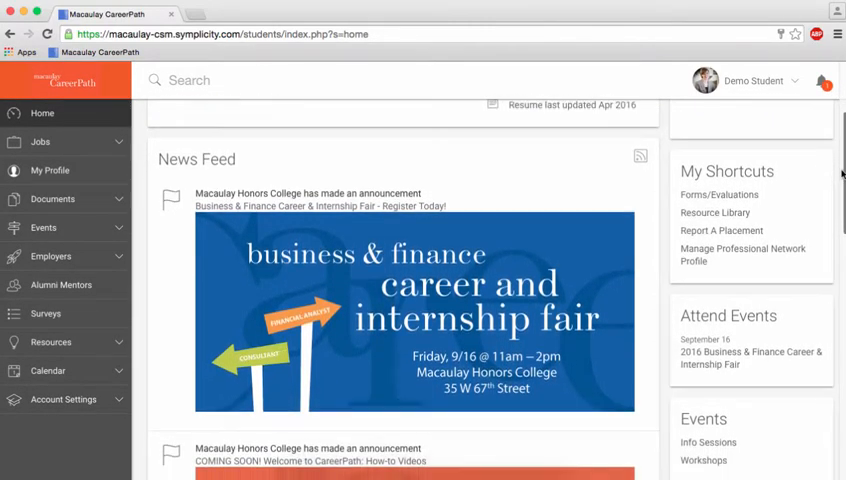
scroll(down, 3)
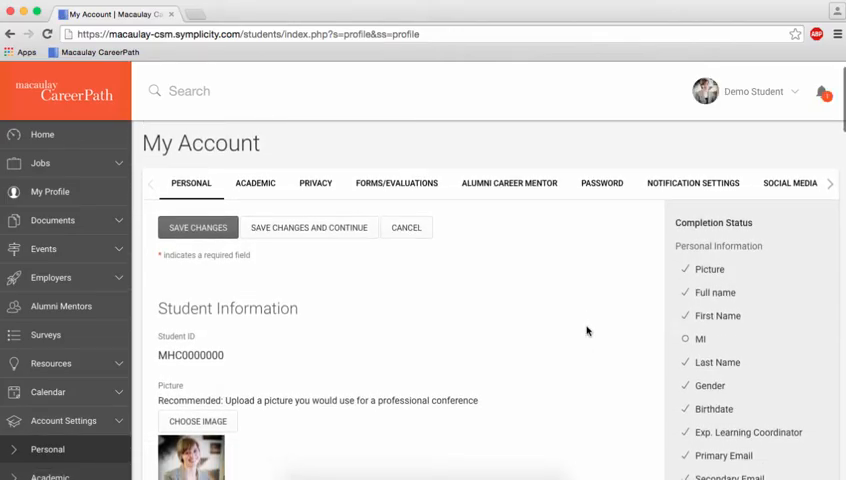
Review the Personal tab's picture, name, email and phone fields, then go to My Profile.
click(600, 184)
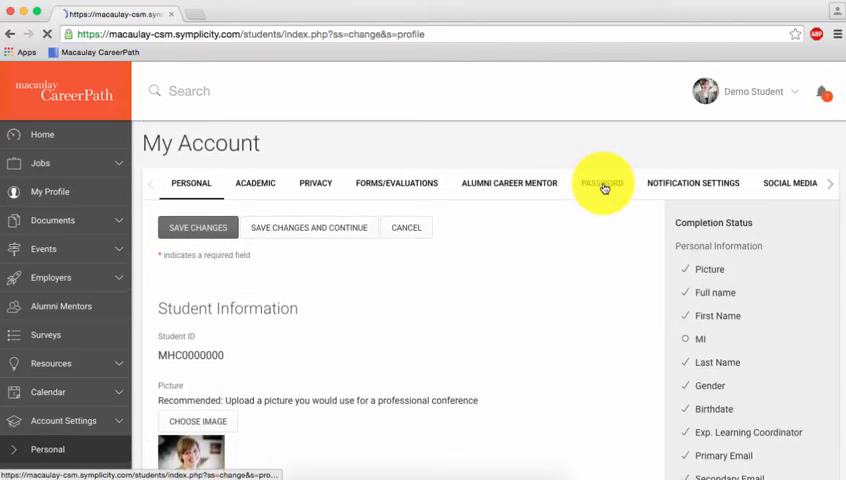
click(600, 184)
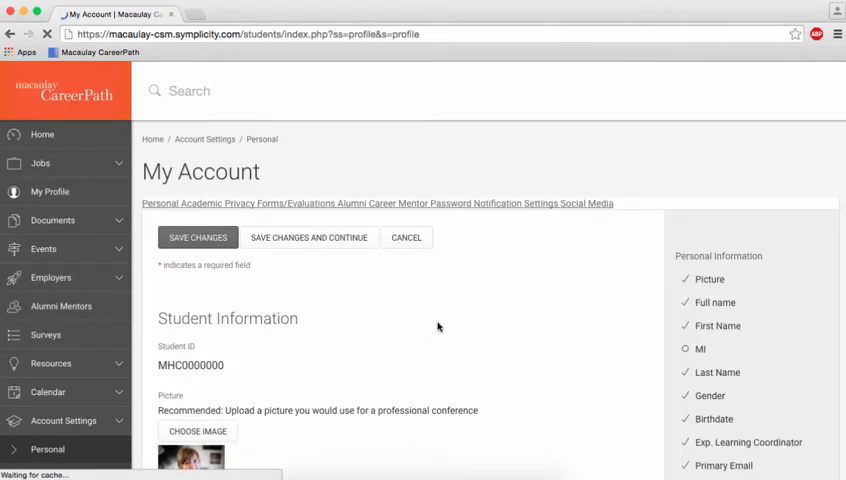
scroll(down, 3)
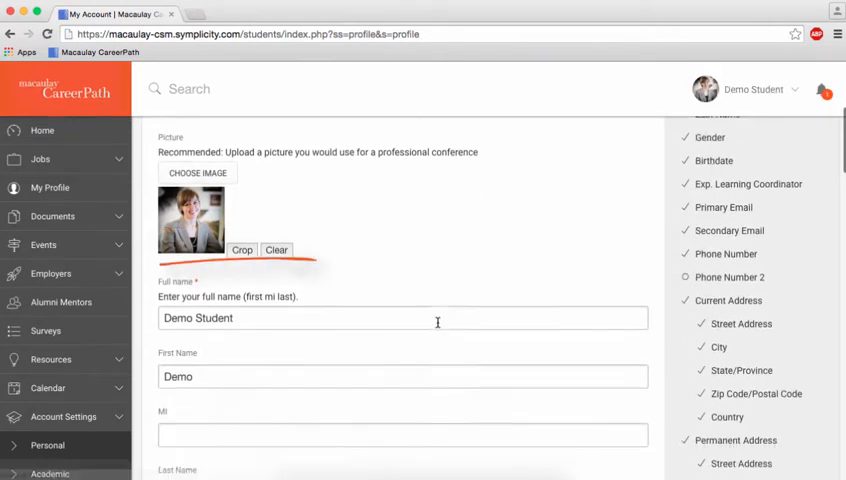
scroll(down, 3)
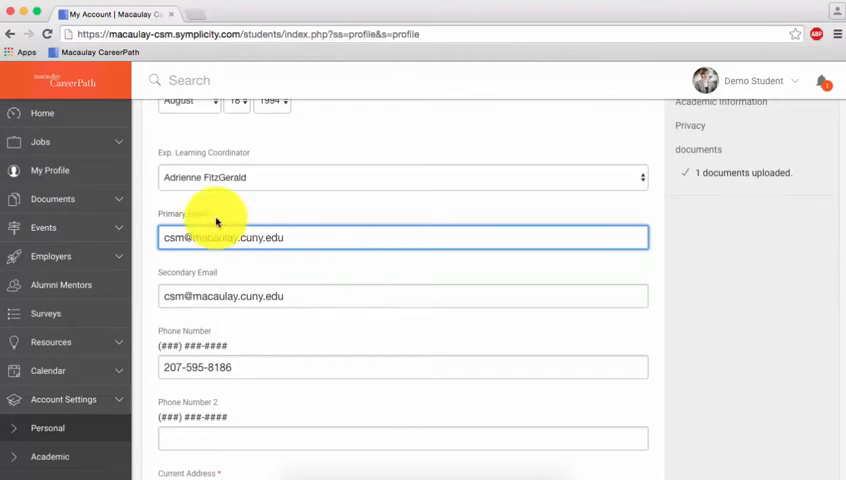
click(50, 170)
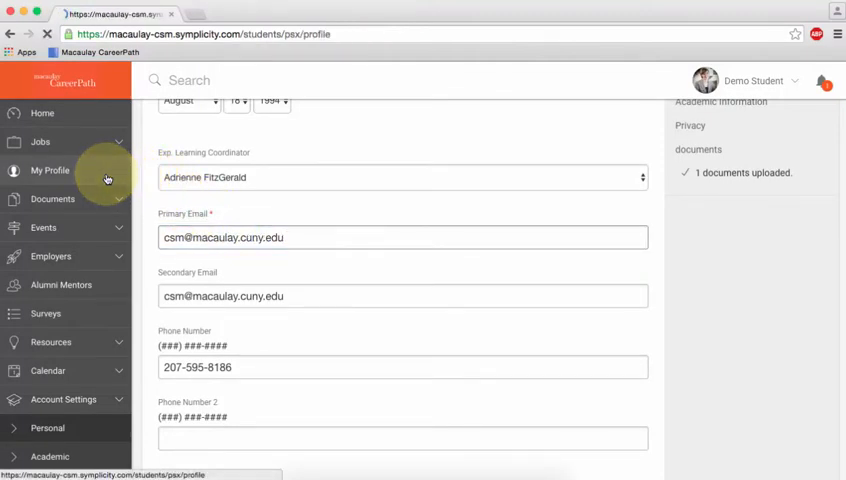
click(50, 170)
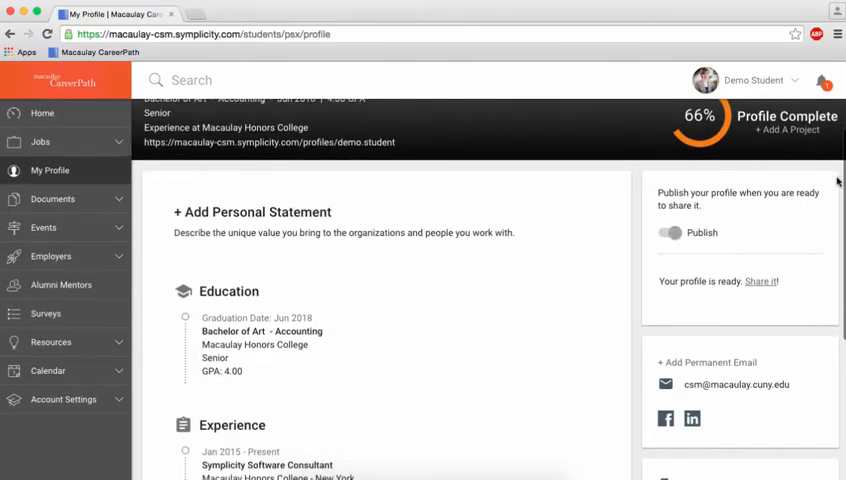
scroll(down, 3)
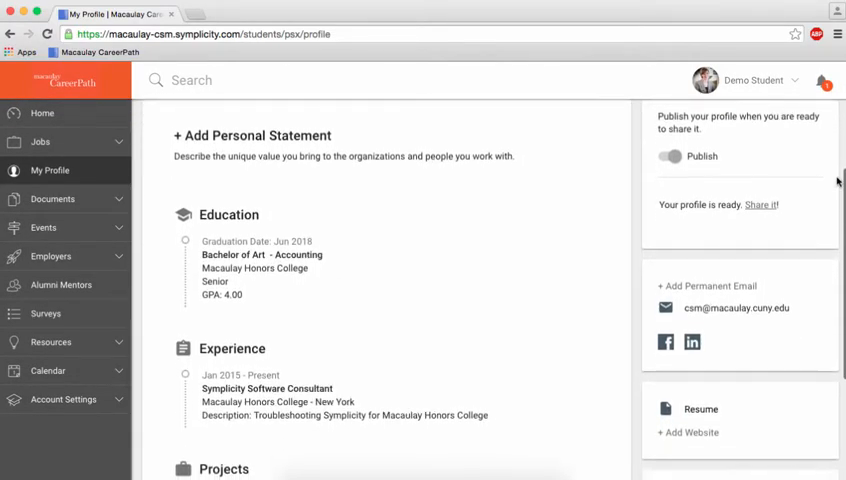
scroll(down, 3)
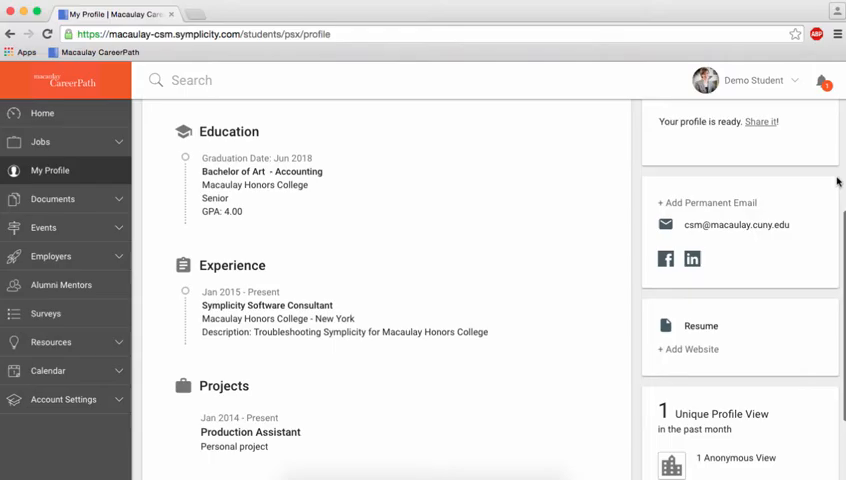
scroll(down, 3)
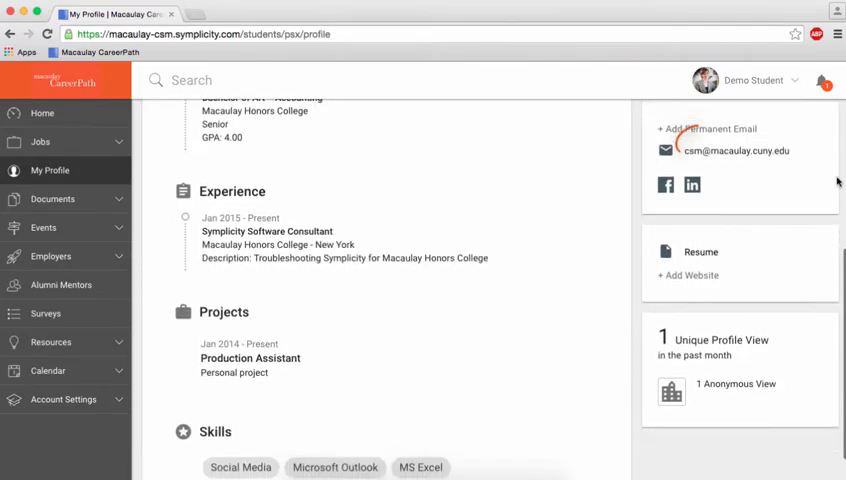
scroll(down, 3)
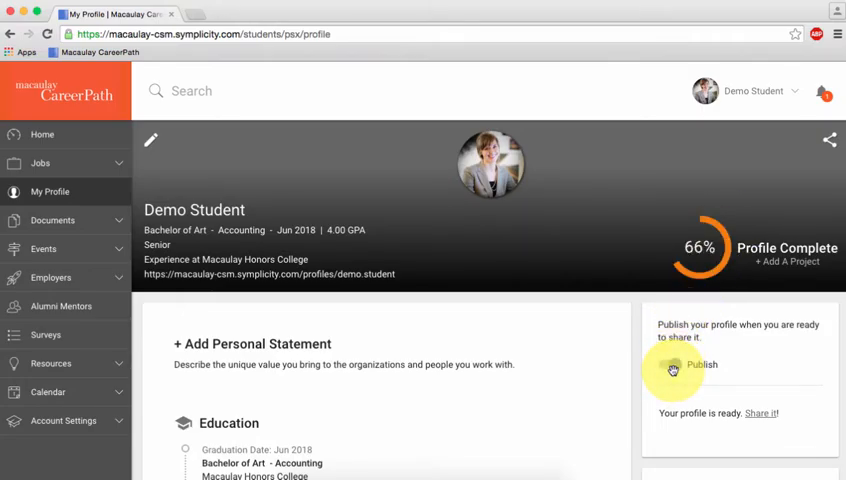
Switch the profile's Publish toggle on and expand the Documents section in the sidebar.
click(670, 368)
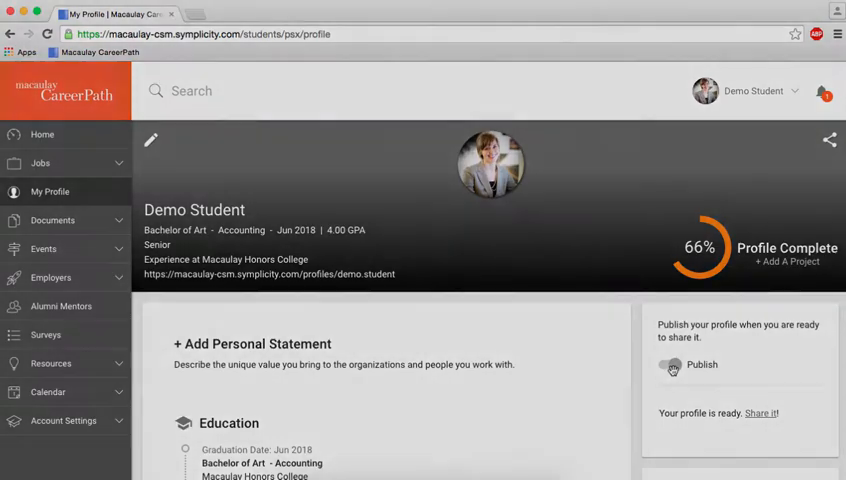
click(52, 220)
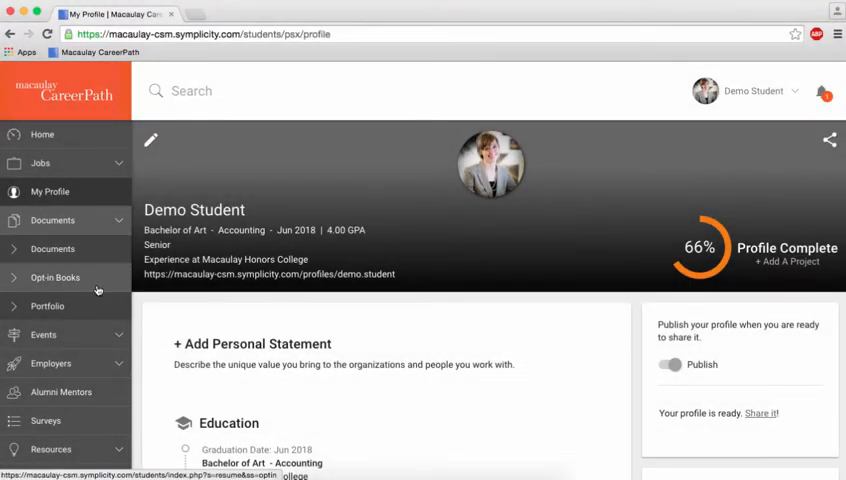
Go to Documents > Portfolio and scroll through the portfolio's summary, photo and resume.
click(48, 306)
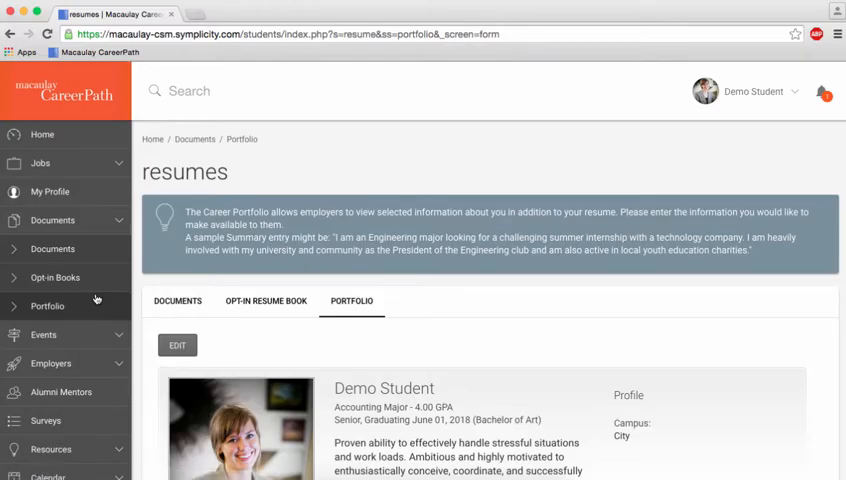
scroll(down, 3)
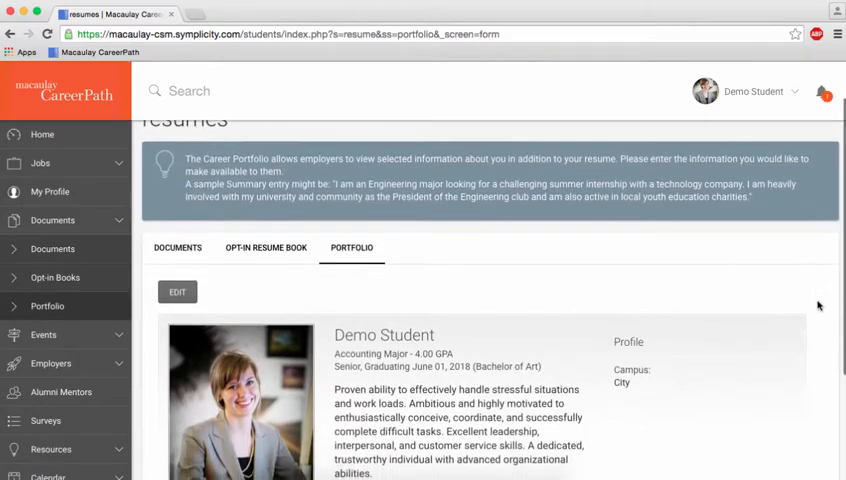
scroll(down, 3)
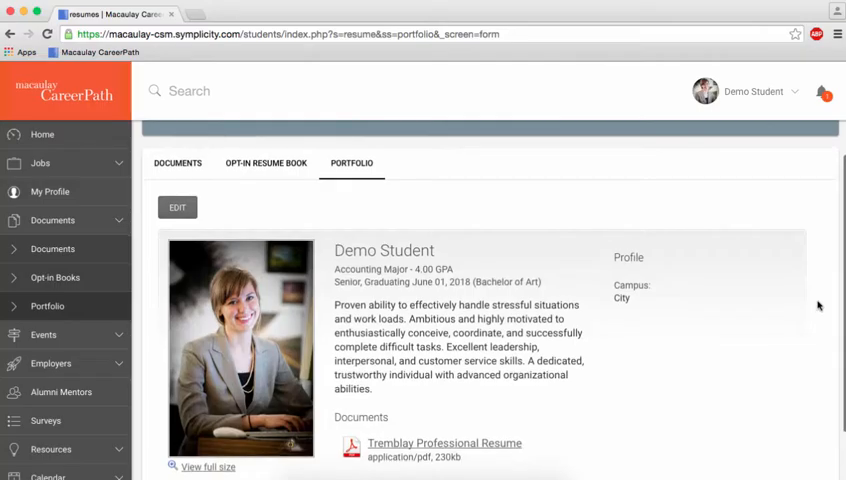
scroll(down, 3)
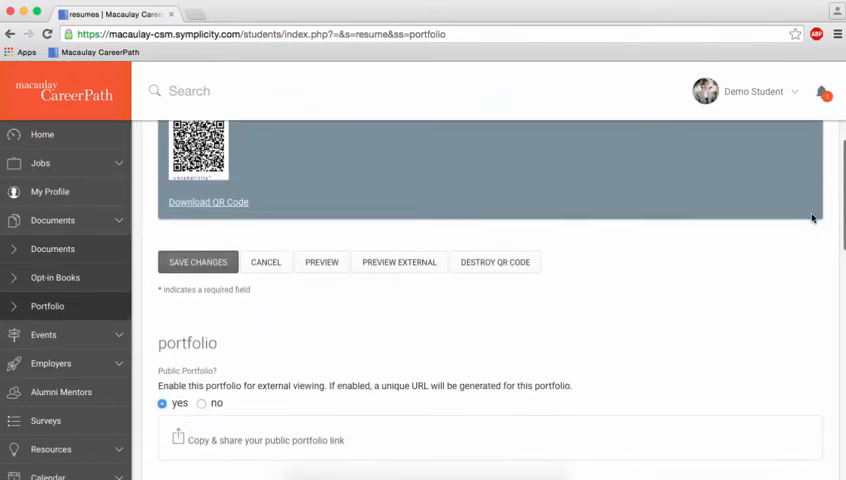
Scroll the portfolio edit form's public link, resume and profile-field settings, then preview it.
scroll(down, 3)
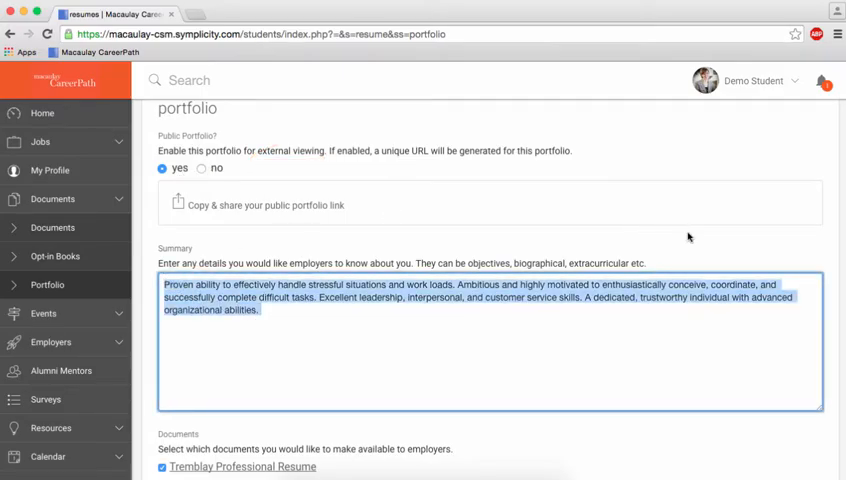
scroll(down, 3)
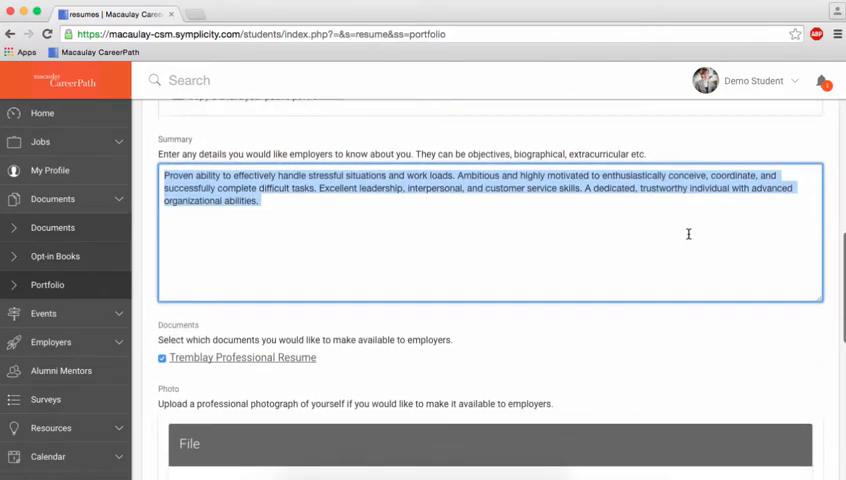
scroll(down, 3)
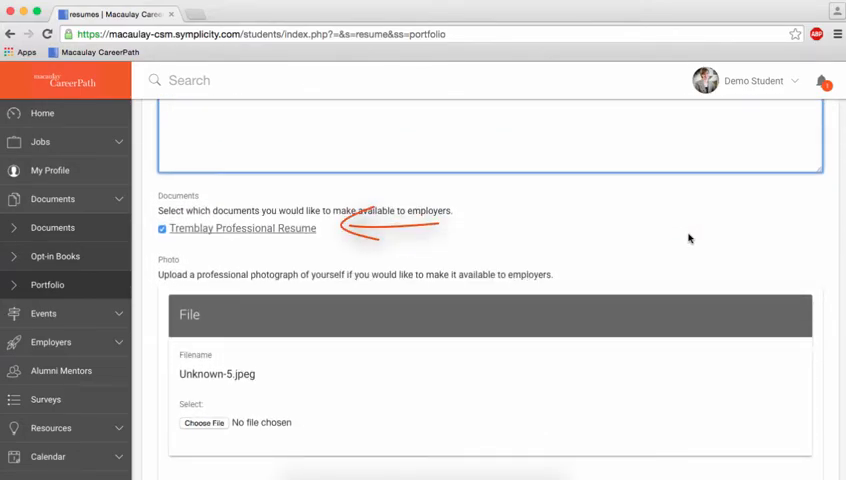
scroll(down, 3)
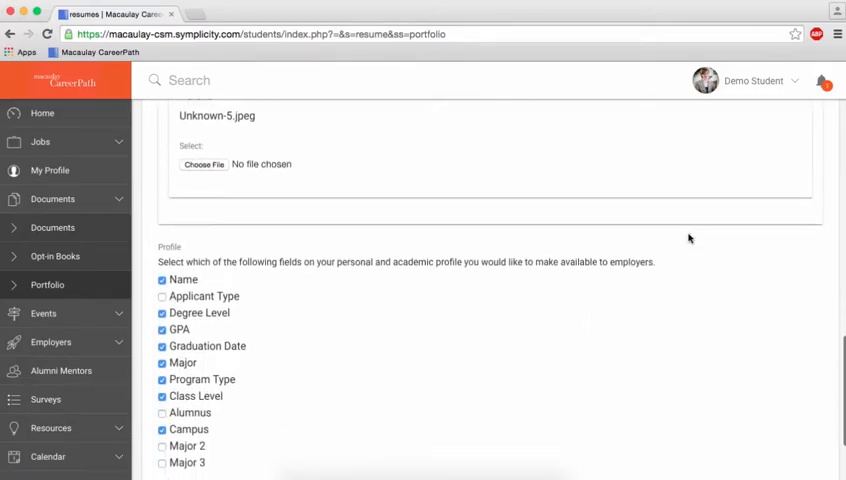
scroll(down, 3)
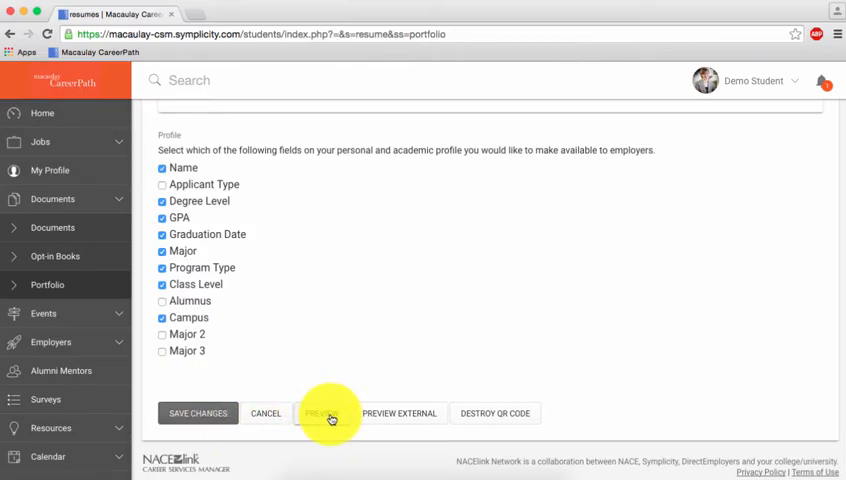
click(322, 412)
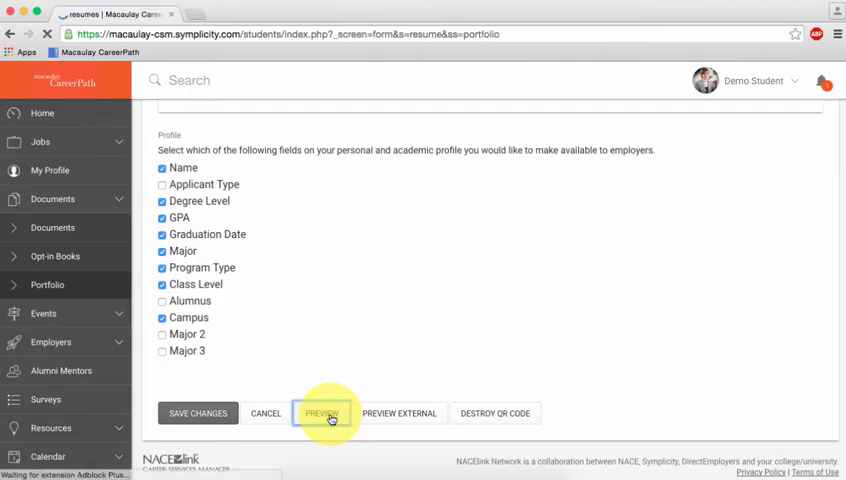
click(320, 412)
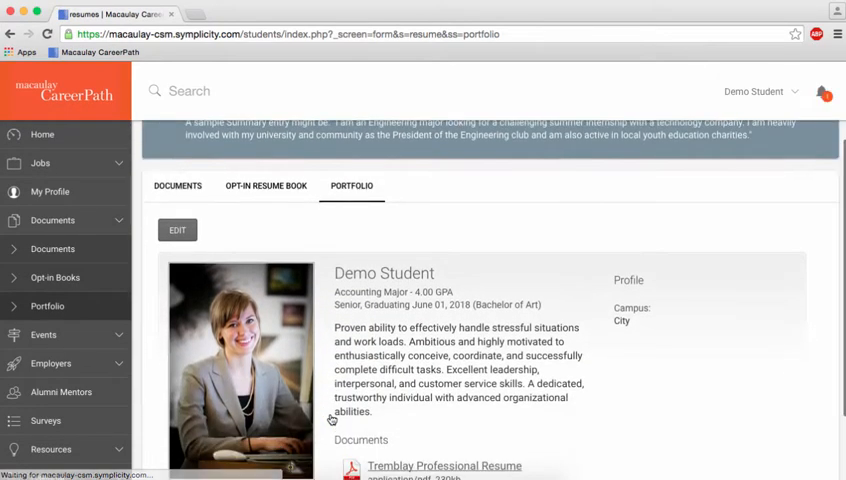